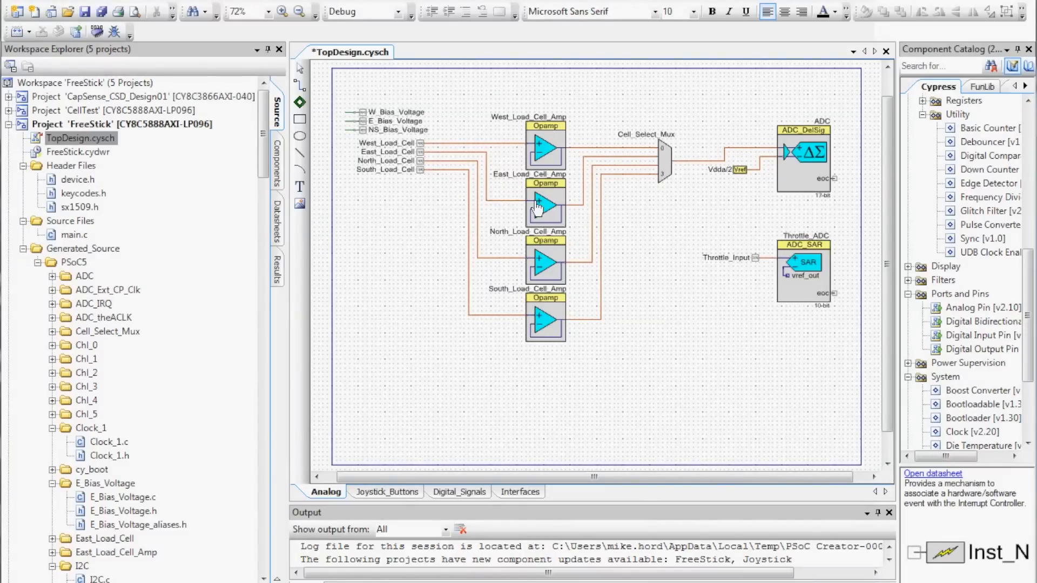
pyautogui.moveTo(596, 304)
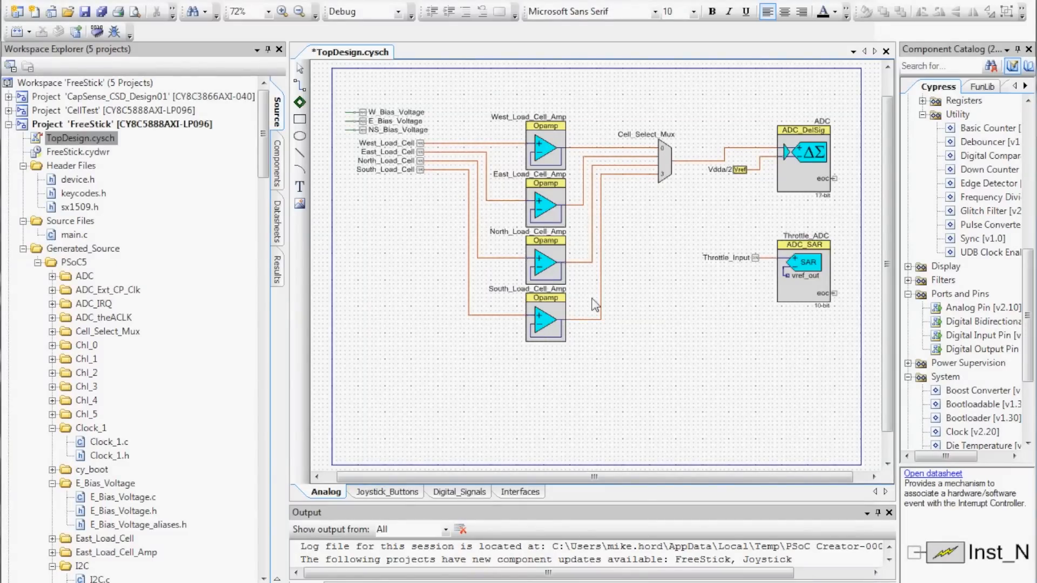
pyautogui.moveTo(798, 178)
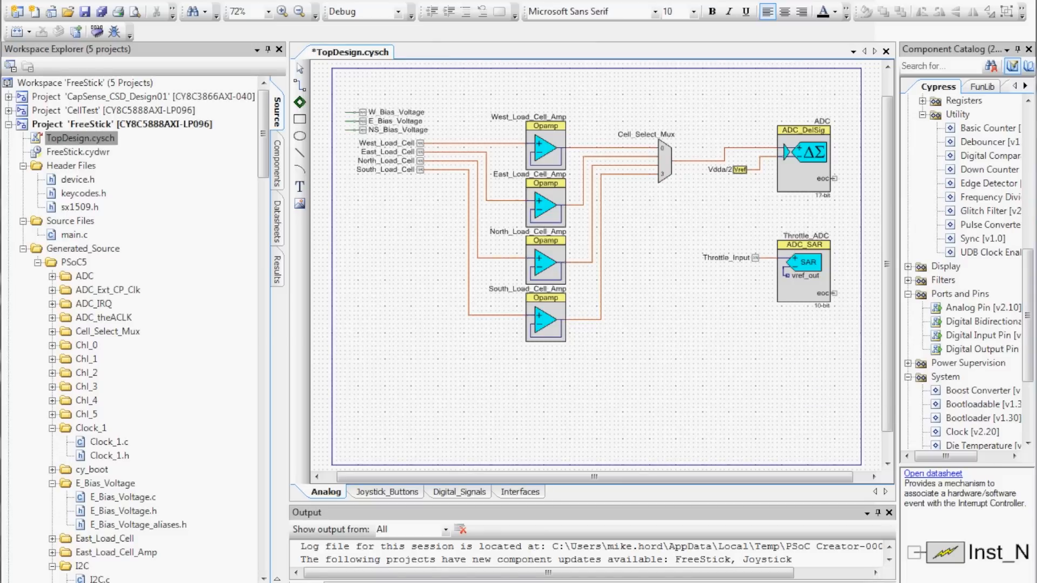
# Step: Show the Digital_Signals sheet with quadrature decoders, StripLights and keypad interrupt pin
pyautogui.click(460, 491)
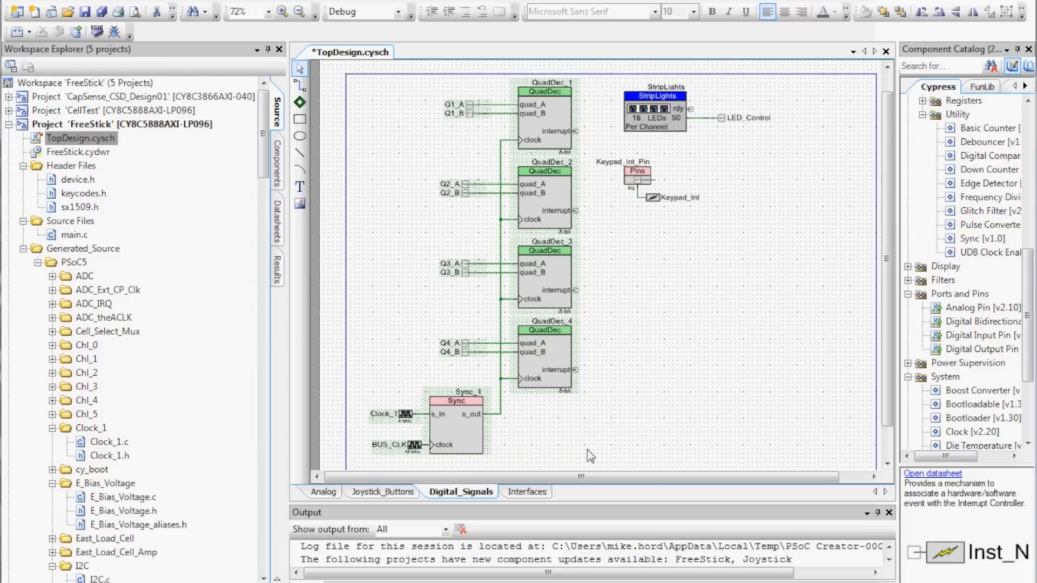
pyautogui.moveTo(629, 372)
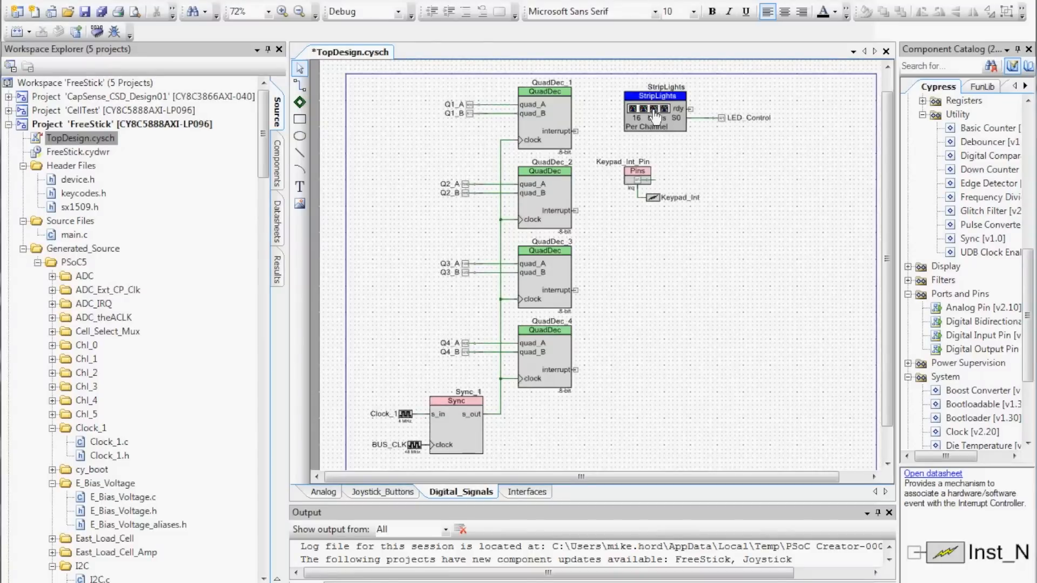
pyautogui.doubleClick(655, 112)
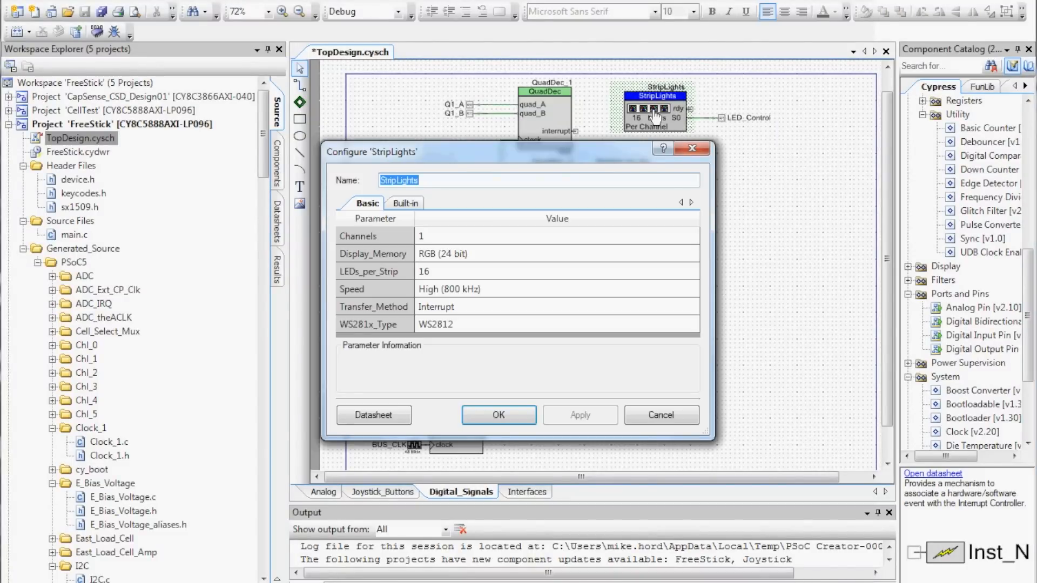
pyautogui.moveTo(610, 310)
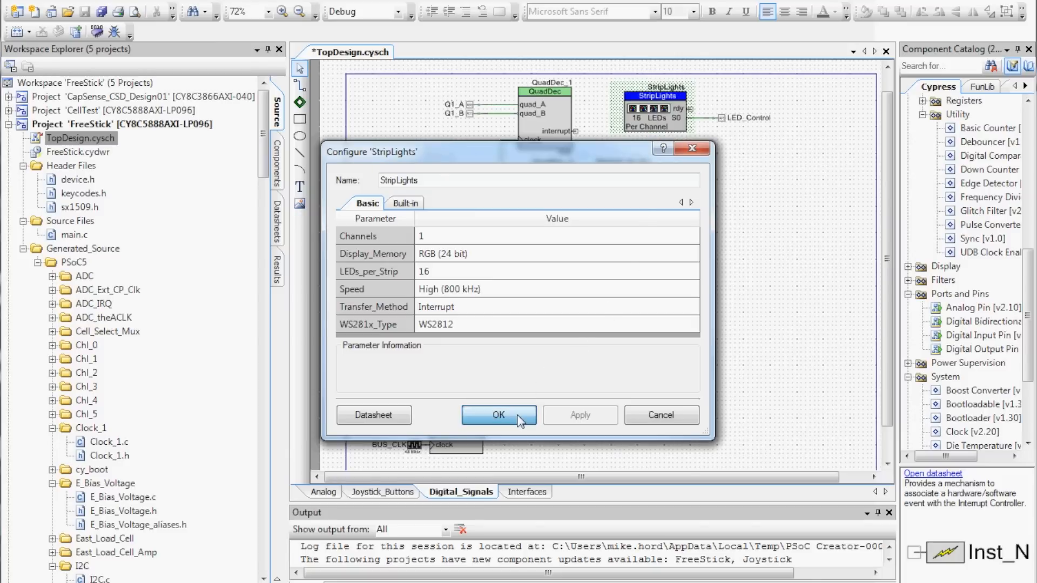
pyautogui.click(498, 415)
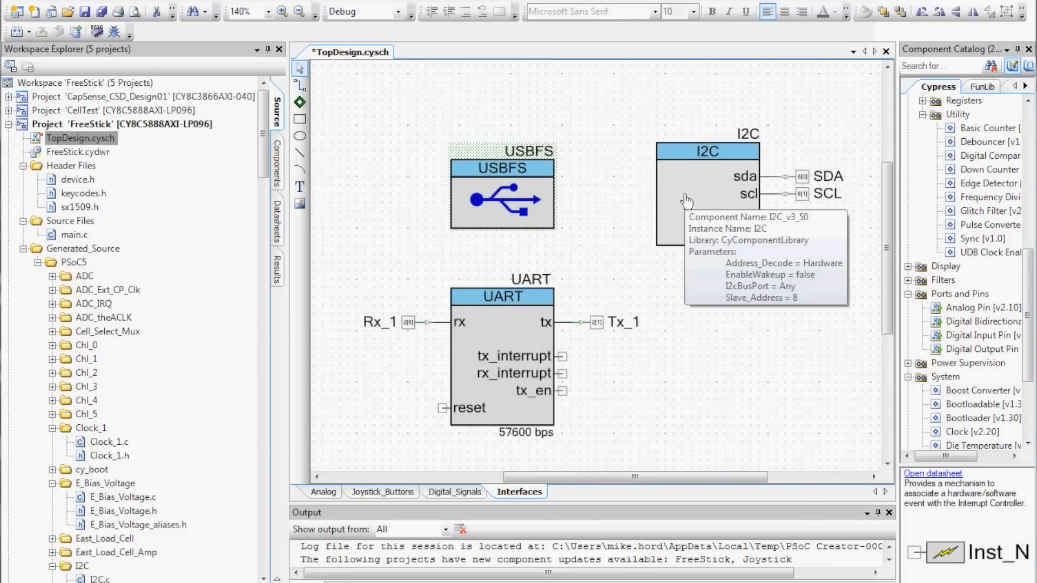
# Step: Review and close the I2C (master, 100 kbps) and UART (57600 bps) component settings
pyautogui.doubleClick(704, 199)
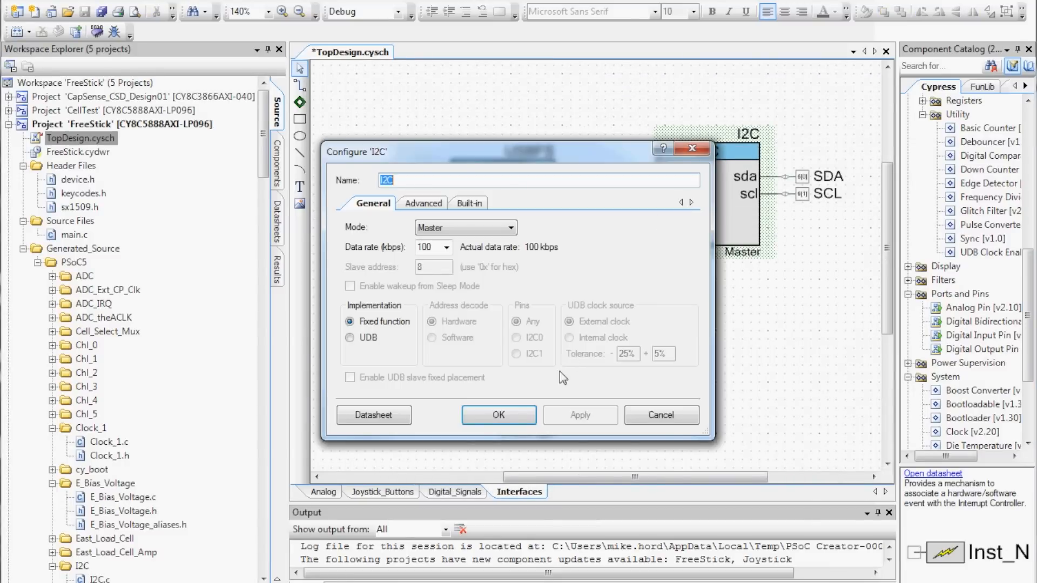
pyautogui.click(498, 415)
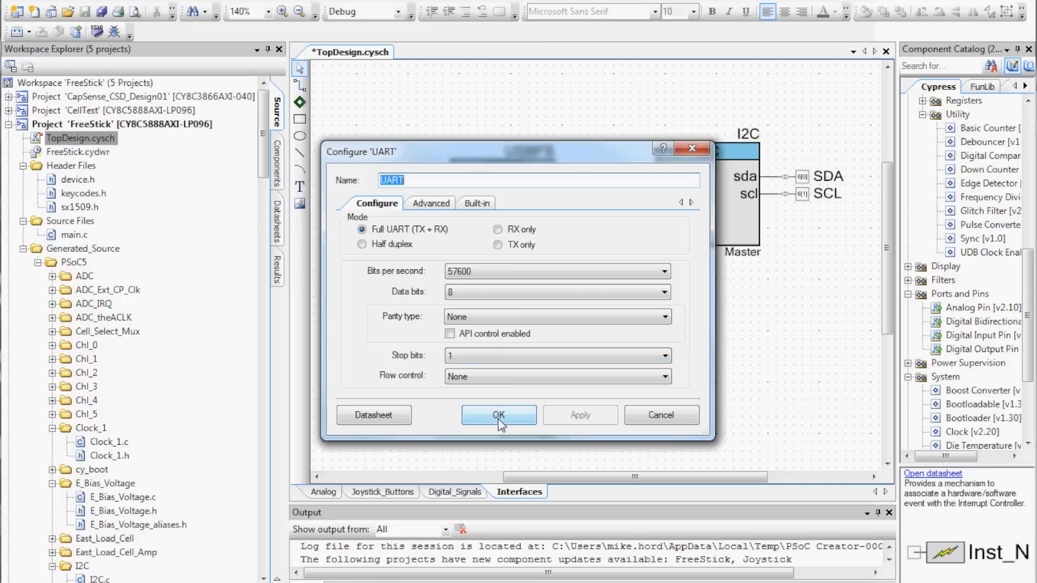
pyautogui.click(498, 415)
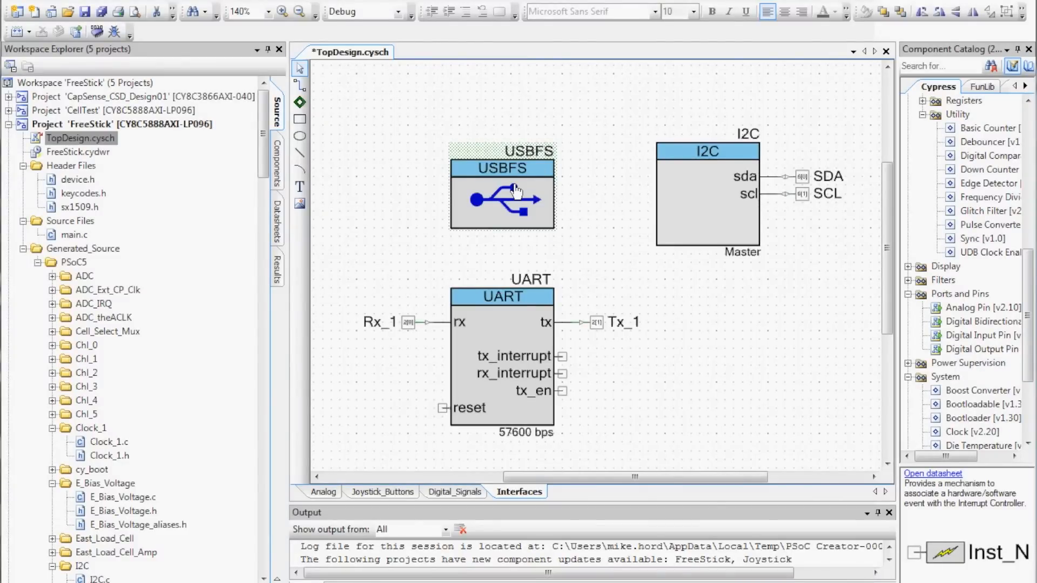
# Step: Show the USBFS component's HID descriptor defining the joystick report
pyautogui.doubleClick(502, 199)
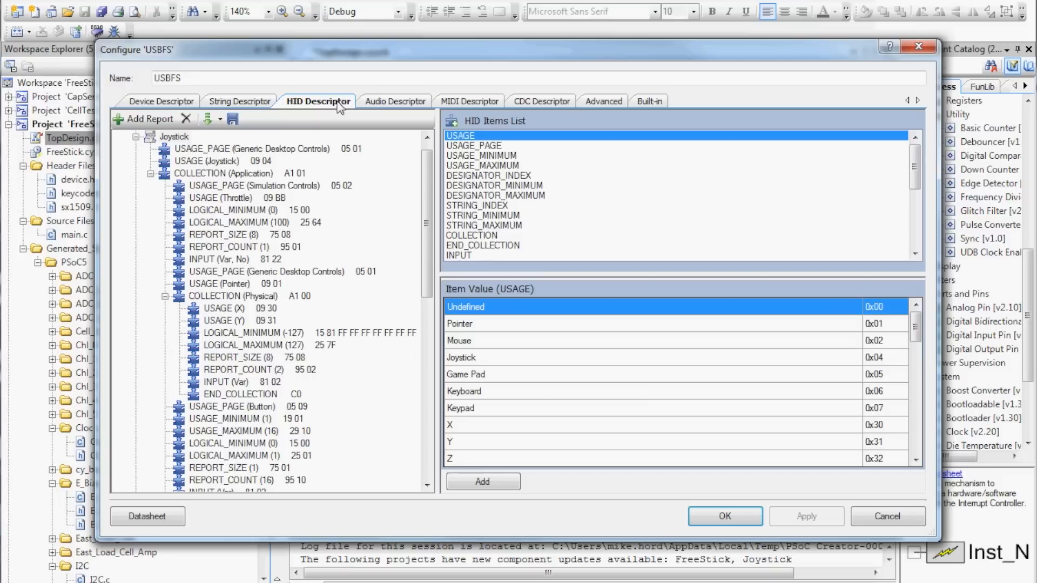
pyautogui.moveTo(617, 156)
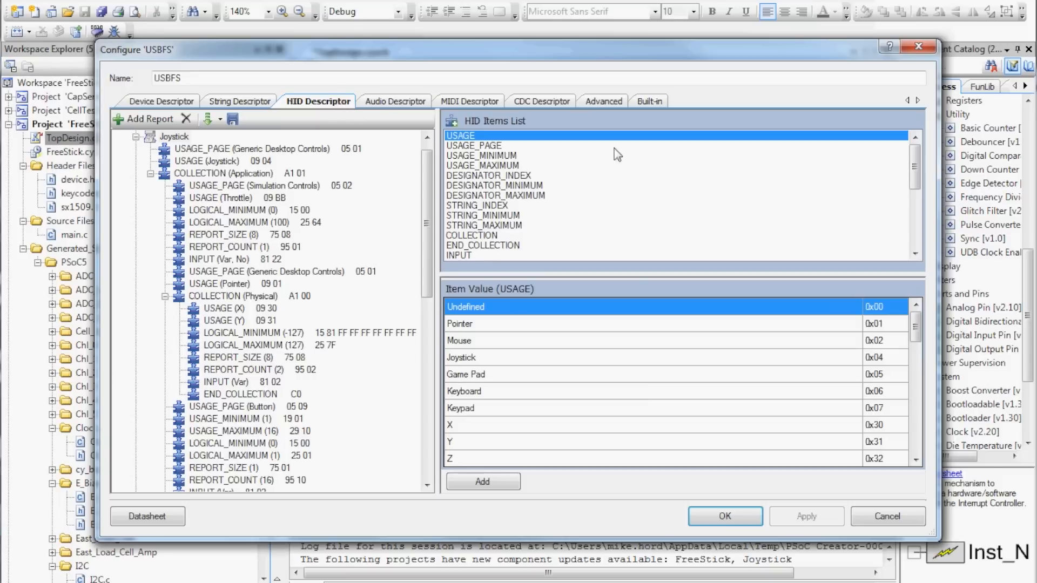